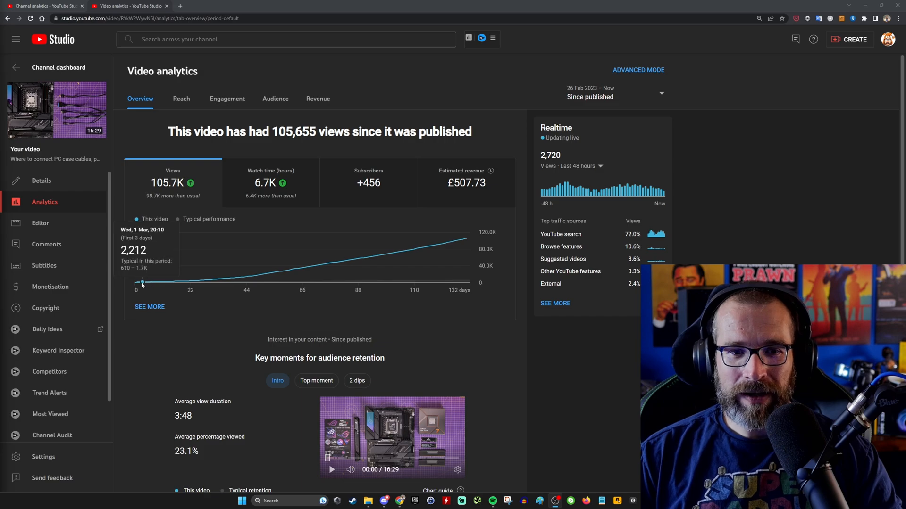
mouse_move(295, 332)
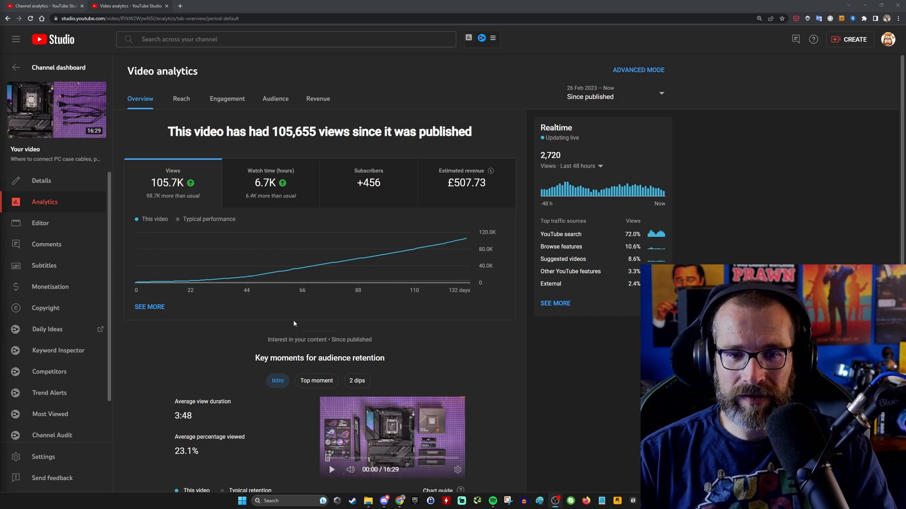
mouse_move(136, 284)
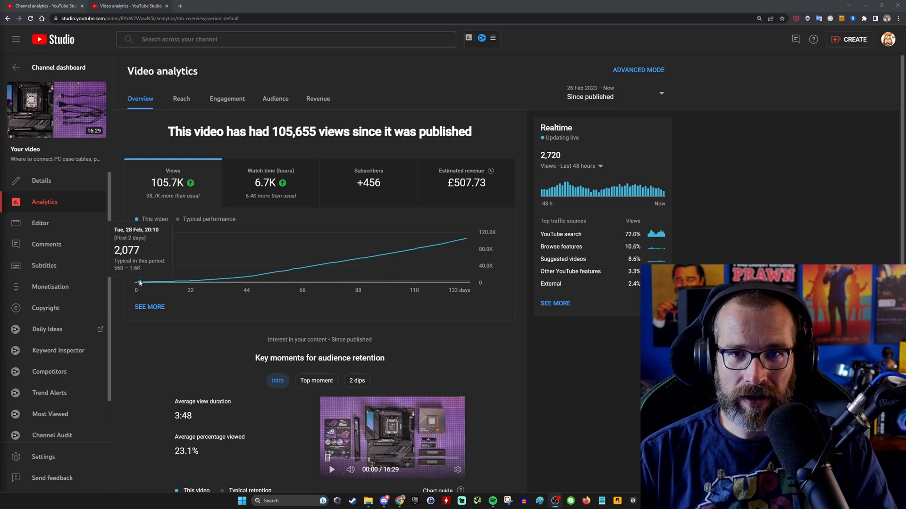
mouse_move(179, 205)
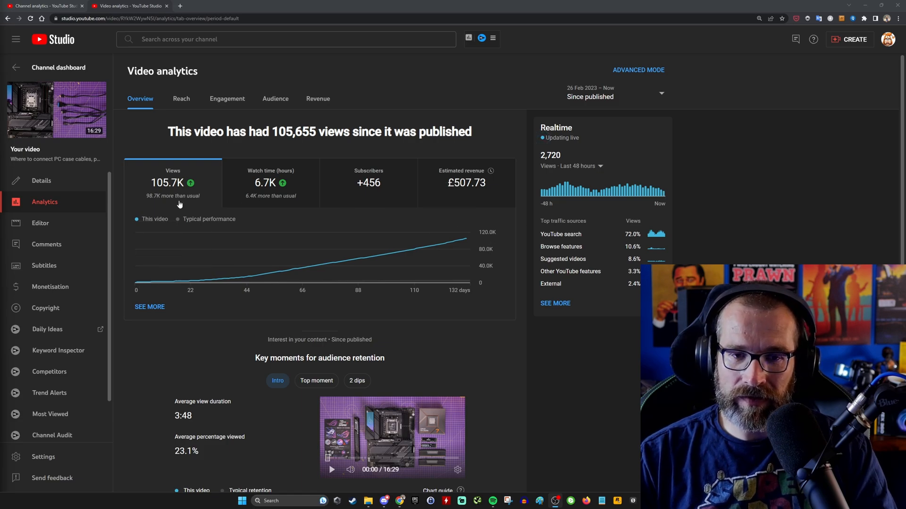
mouse_move(465, 207)
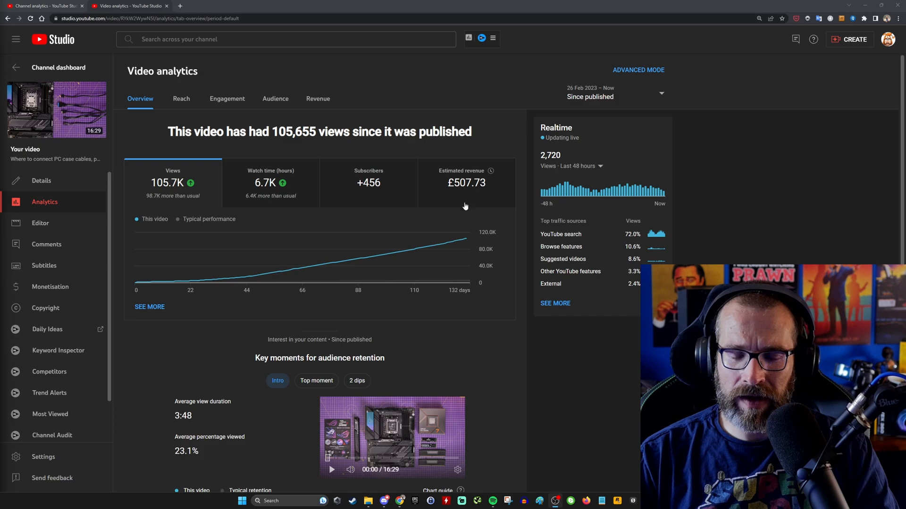
mouse_move(476, 199)
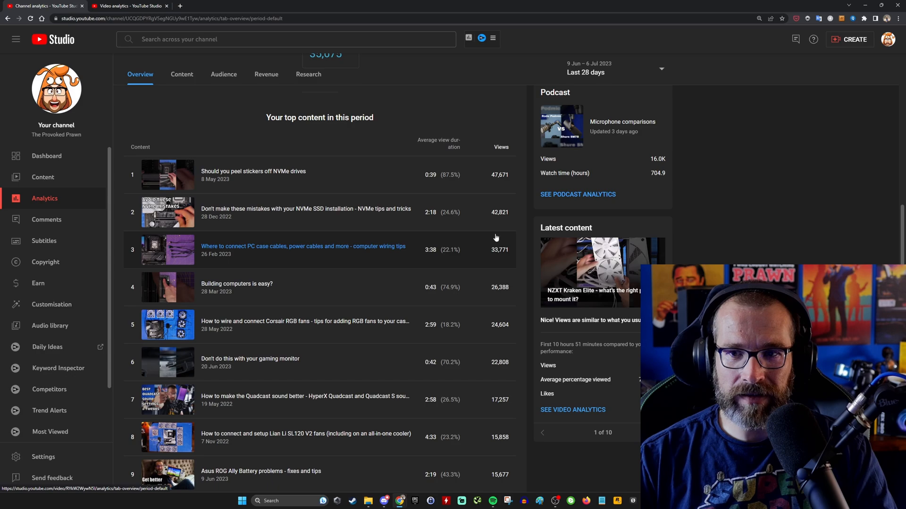
mouse_move(380, 369)
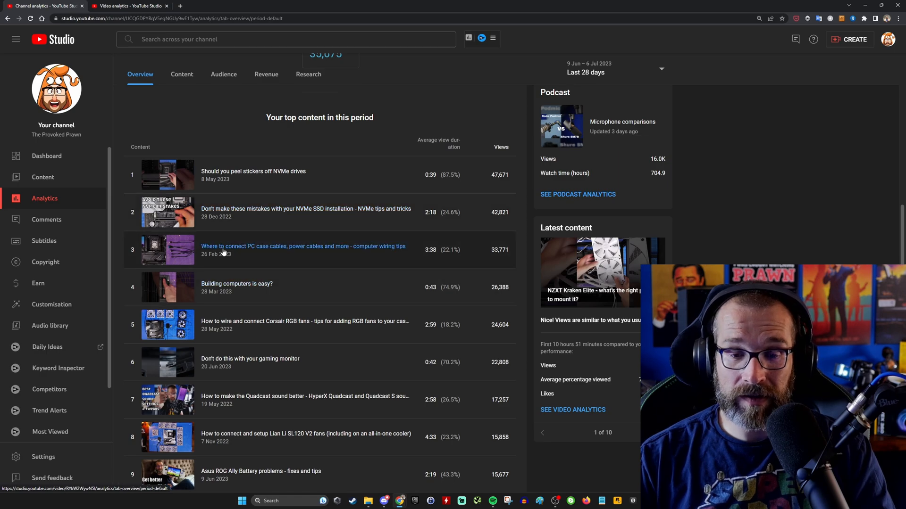
mouse_move(493, 261)
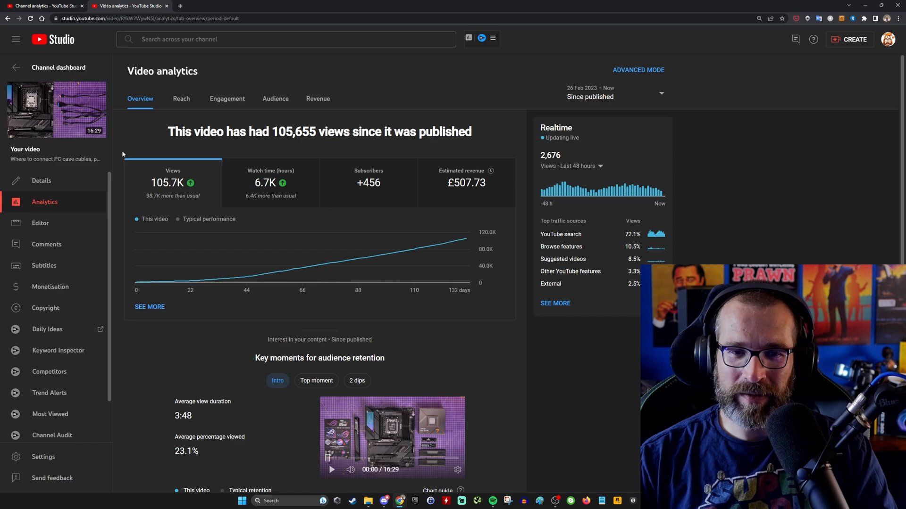
mouse_move(131, 144)
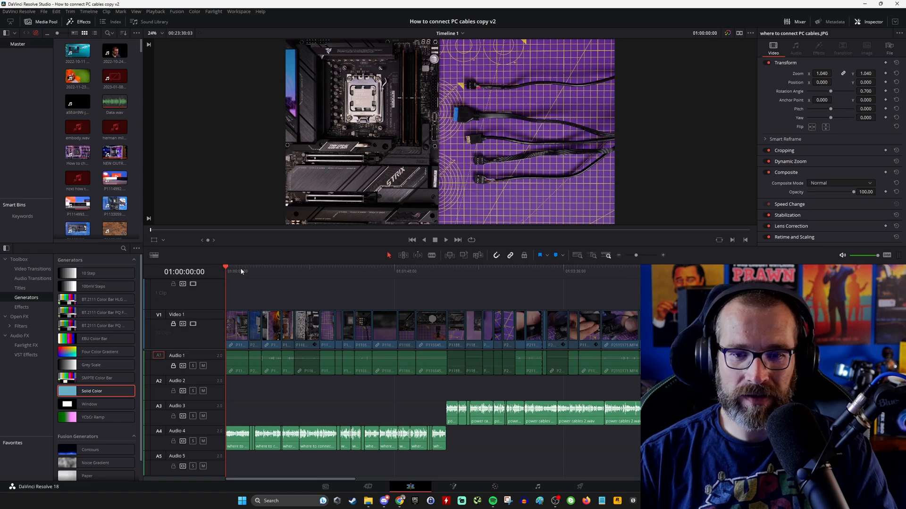
- Mute the Audio 3 track while scrubbing the start of the PC-cable edit
click(261, 272)
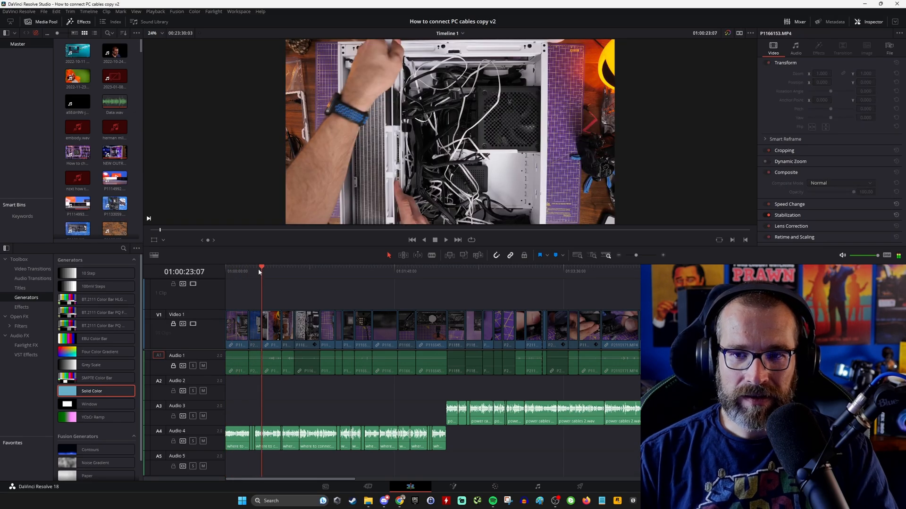
mouse_move(202, 441)
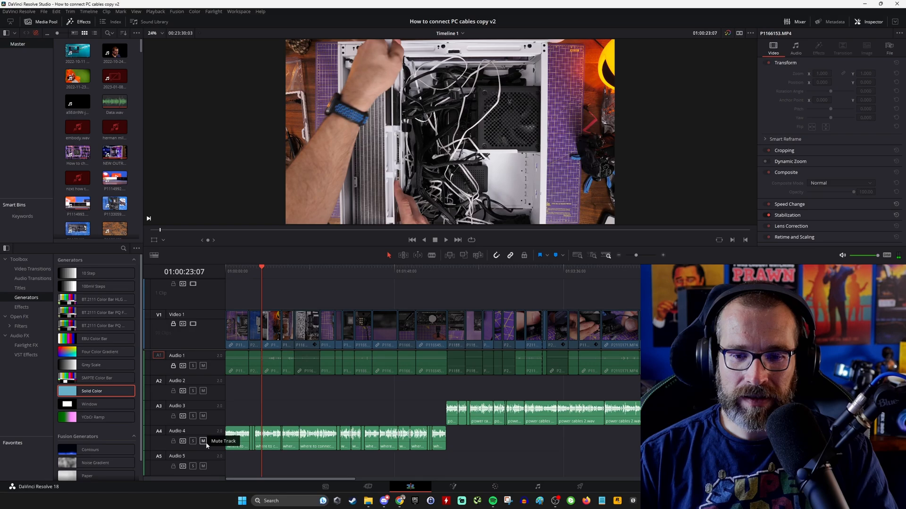
click(202, 441)
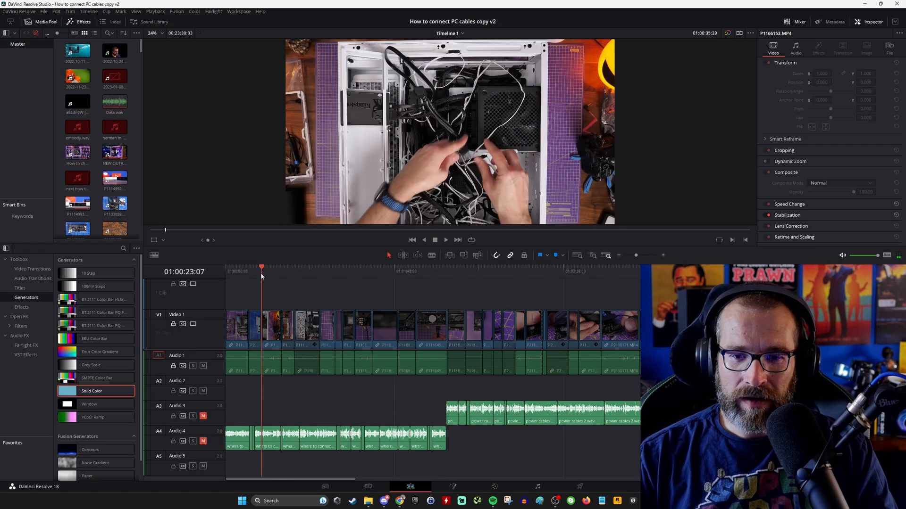
click(355, 267)
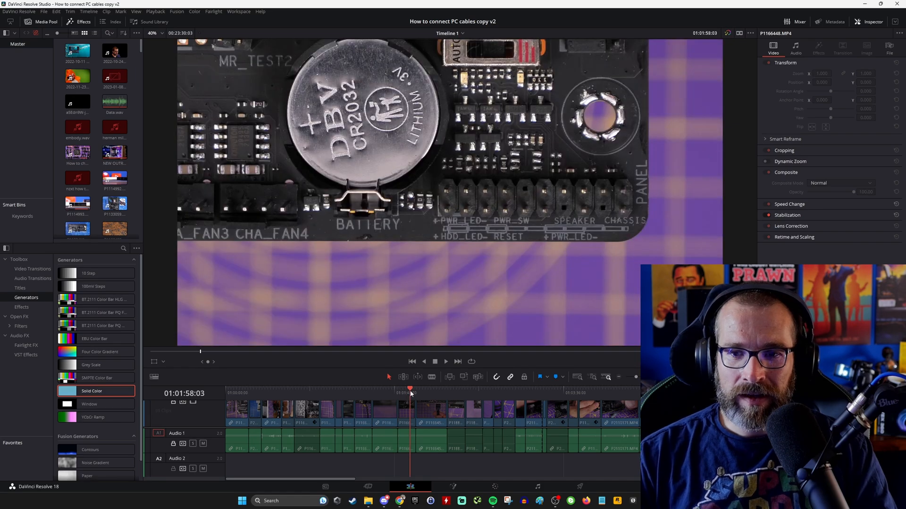
- Preview the motherboard battery, front-panel connector and graphics card sections of the edit
click(458, 392)
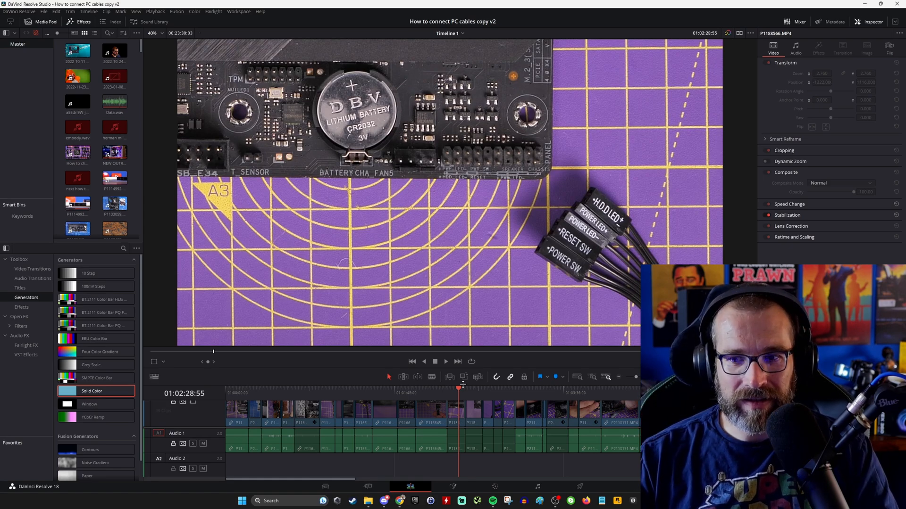
click(470, 390)
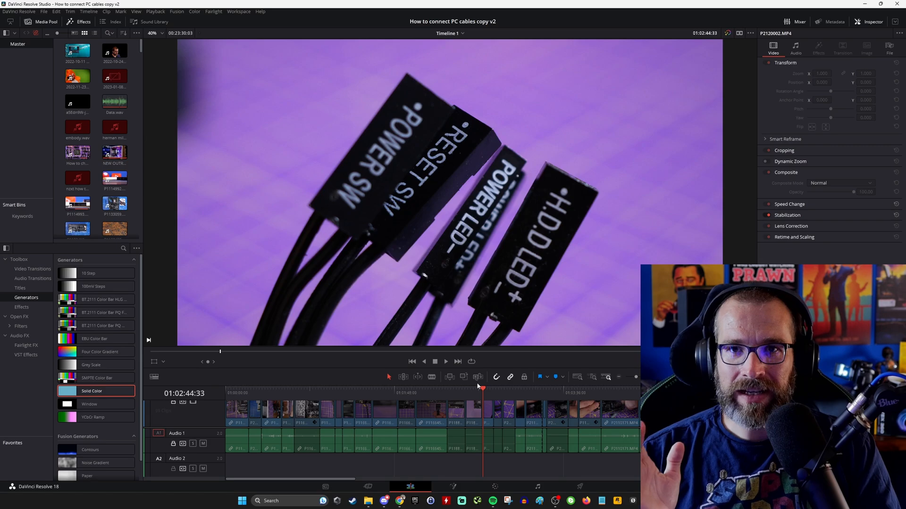
click(514, 389)
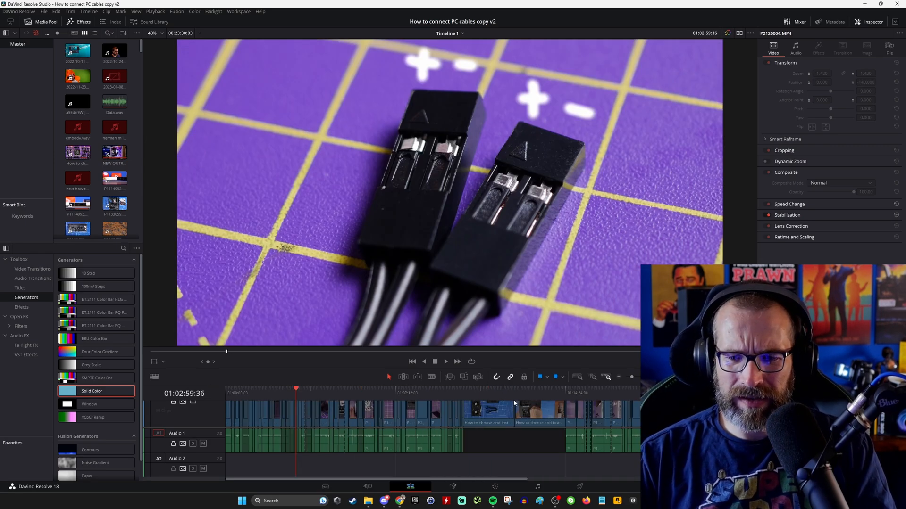
click(479, 390)
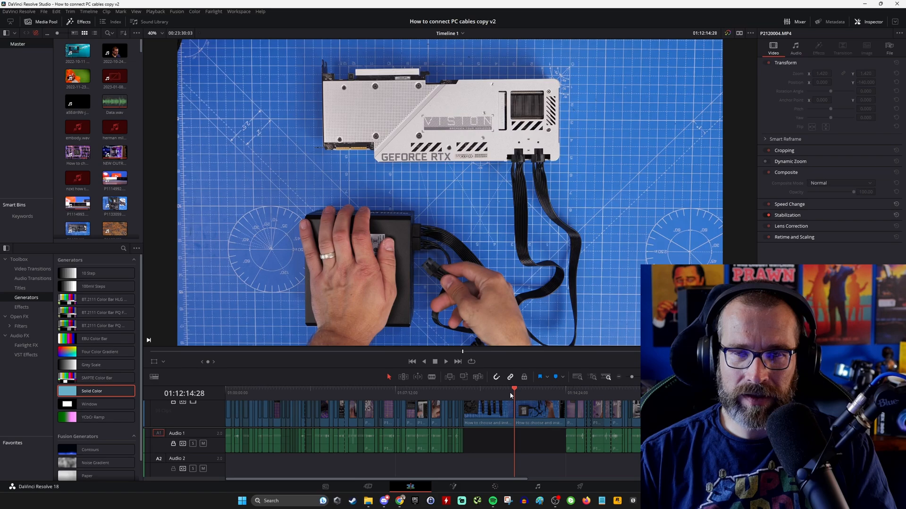
click(526, 390)
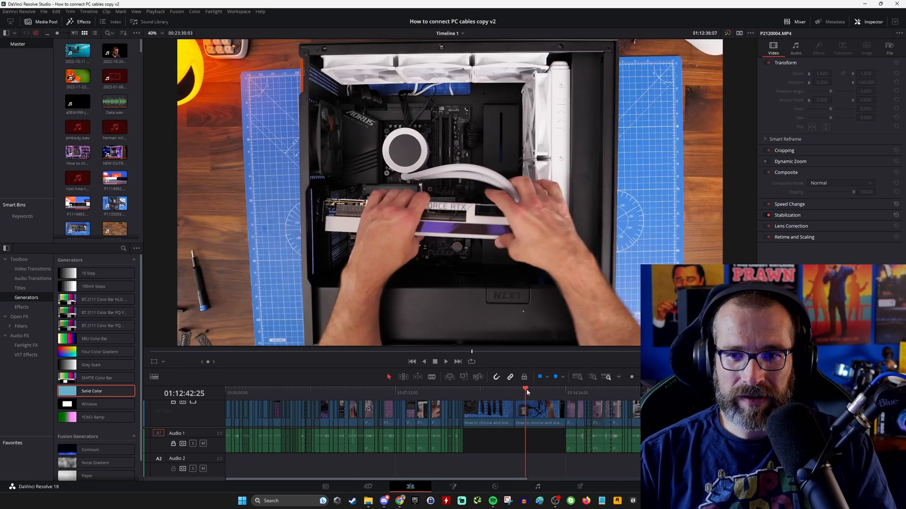
click(540, 392)
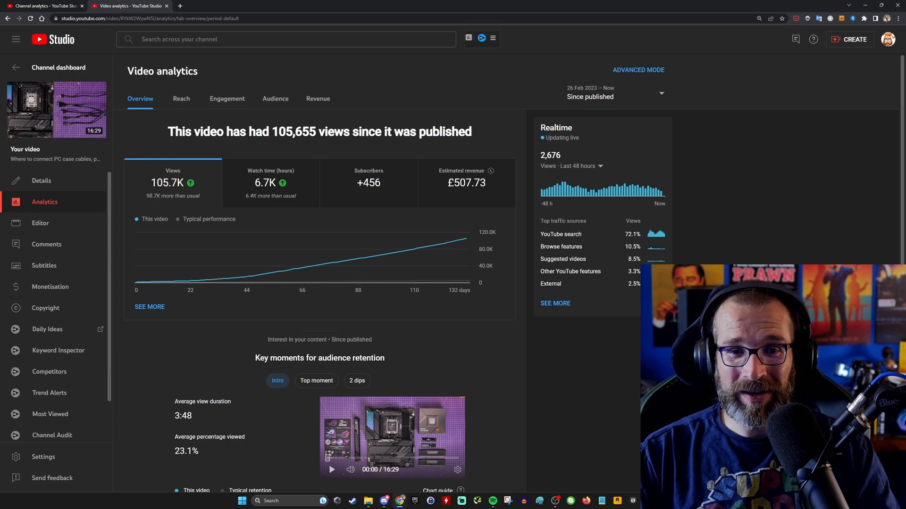
mouse_move(213, 179)
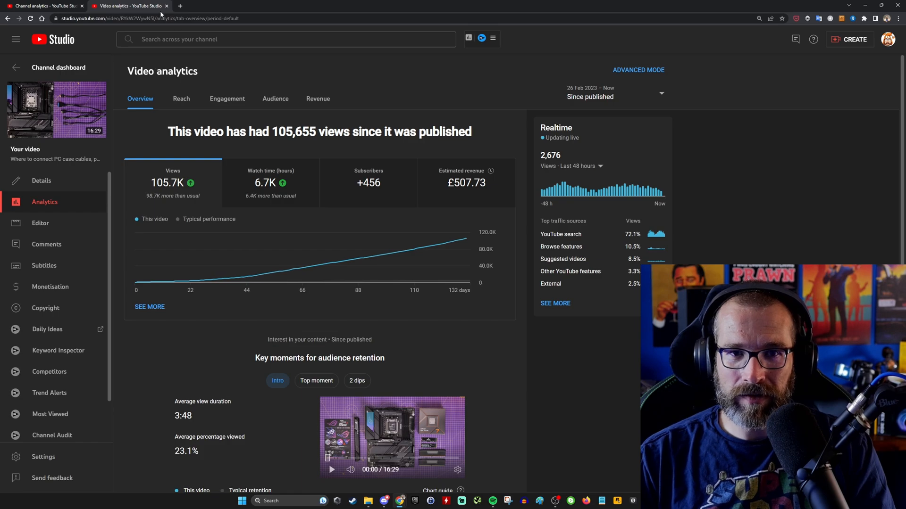
- Start a third YouTube Studio page beside the video analytics tab
click(179, 6)
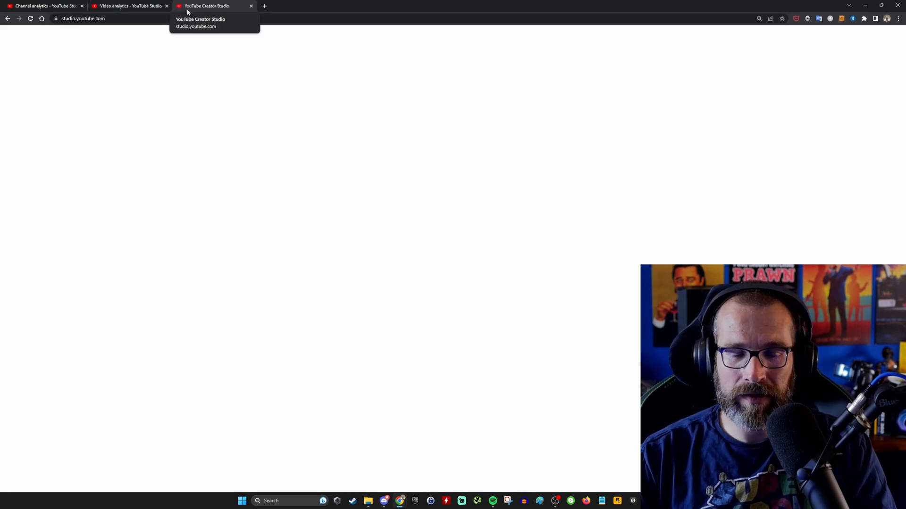
- Go to Channel content and land on the front-panel power buttons video's details
click(214, 6)
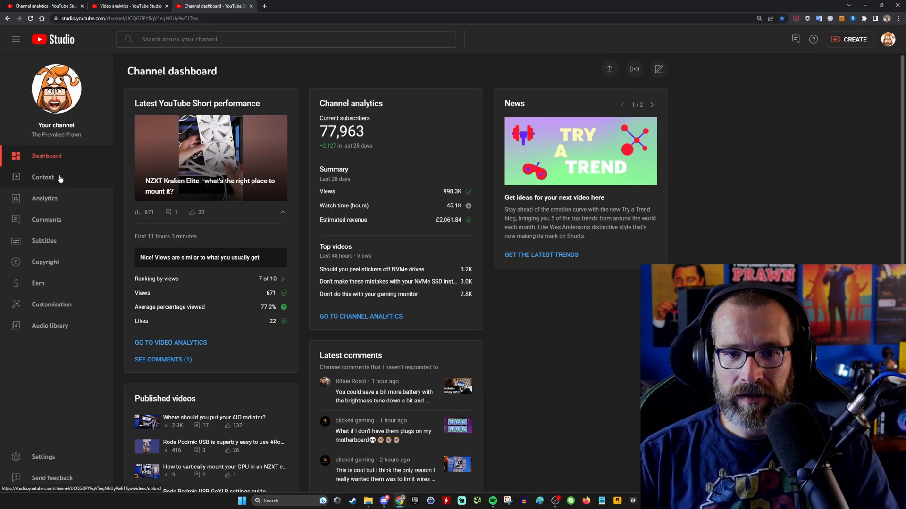
click(42, 178)
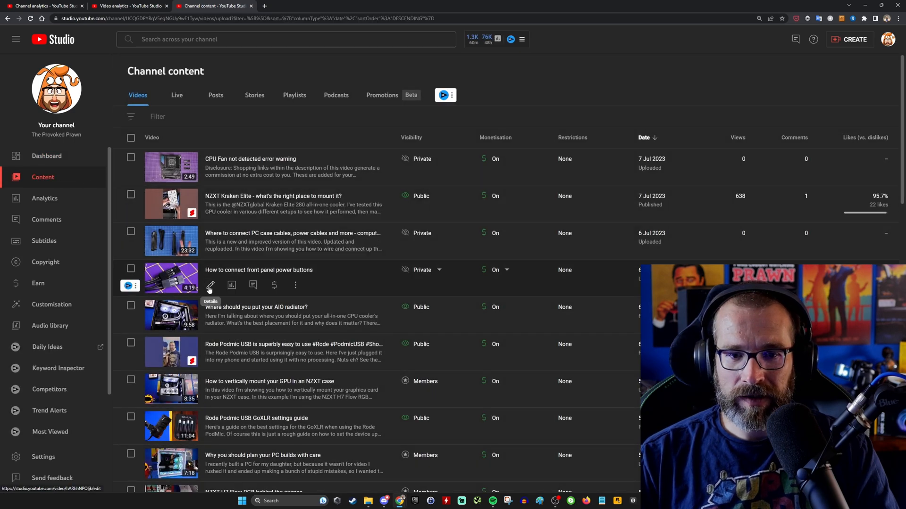
click(211, 285)
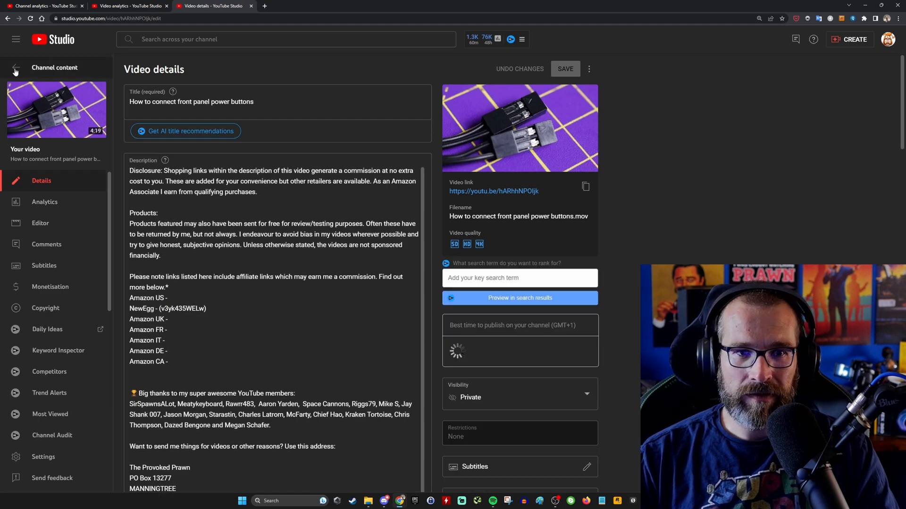
- Open the 23:32 PC case cables video's details and show its thumbnail options menu
click(16, 68)
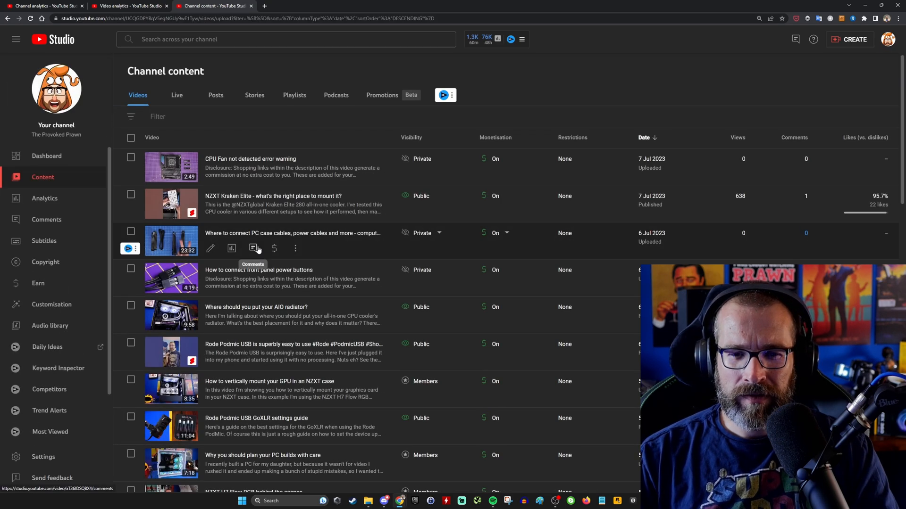
click(211, 248)
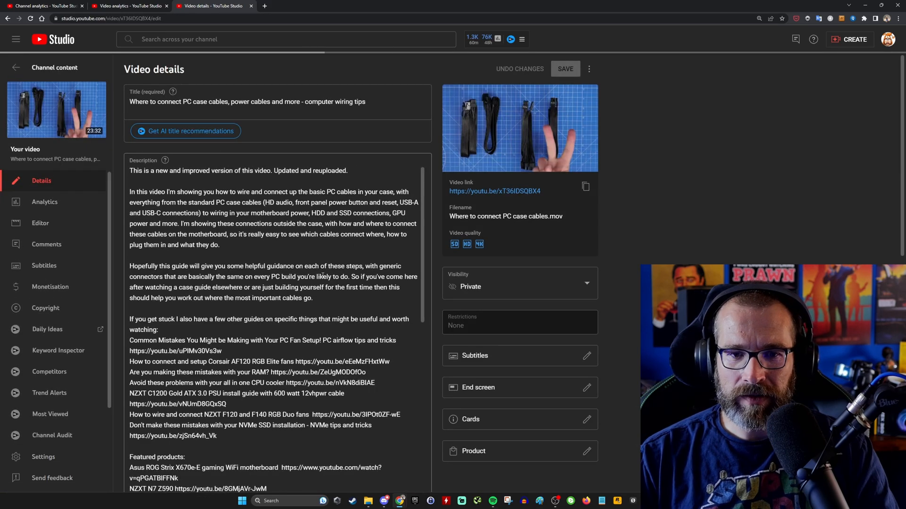
scroll(down, 3)
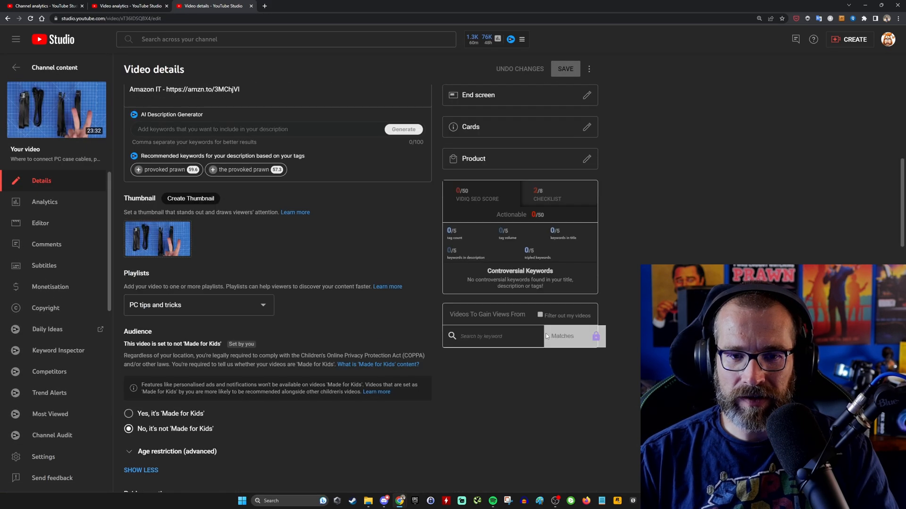
scroll(down, 3)
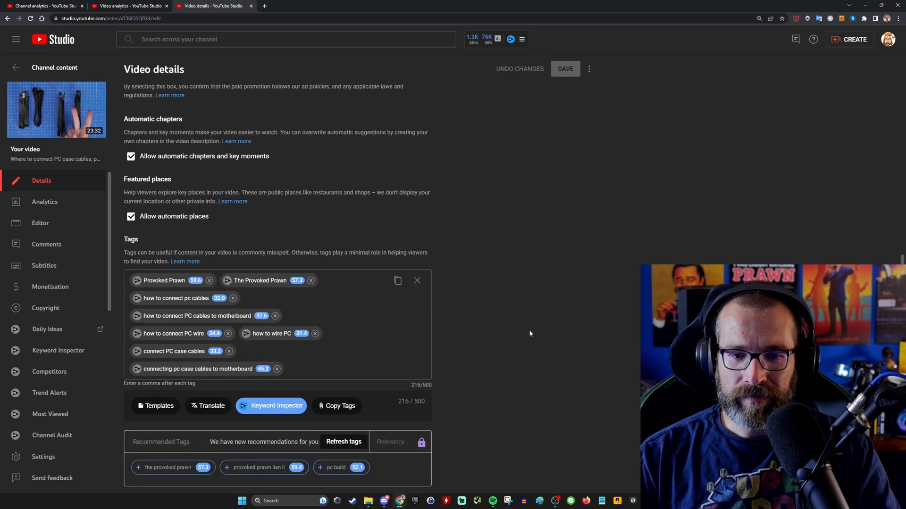
scroll(up, 3)
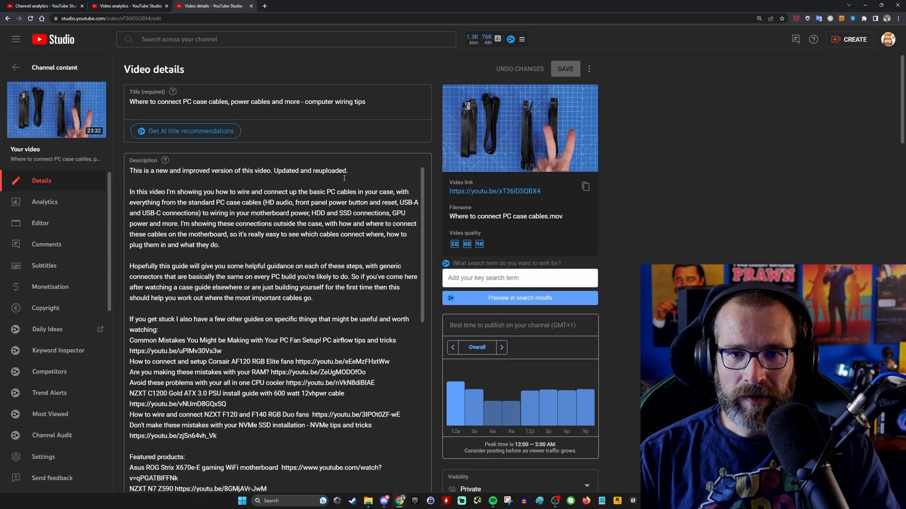
scroll(down, 3)
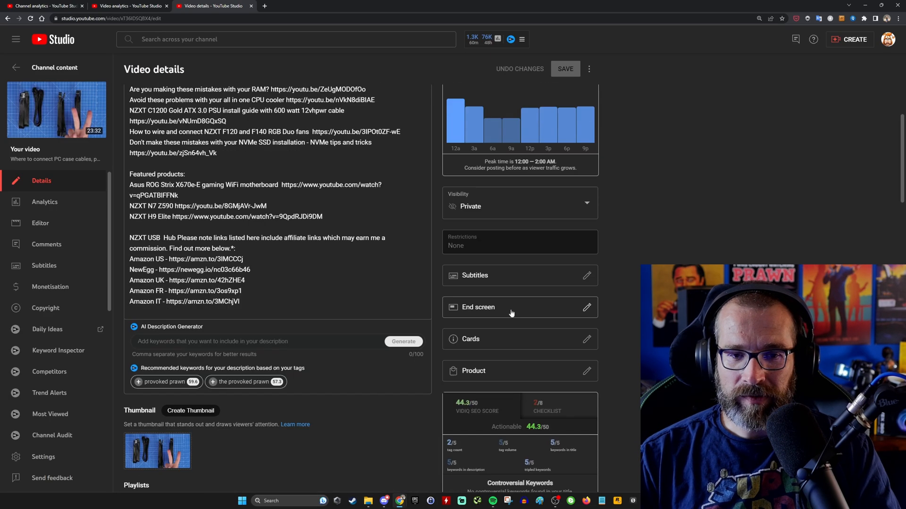
click(157, 310)
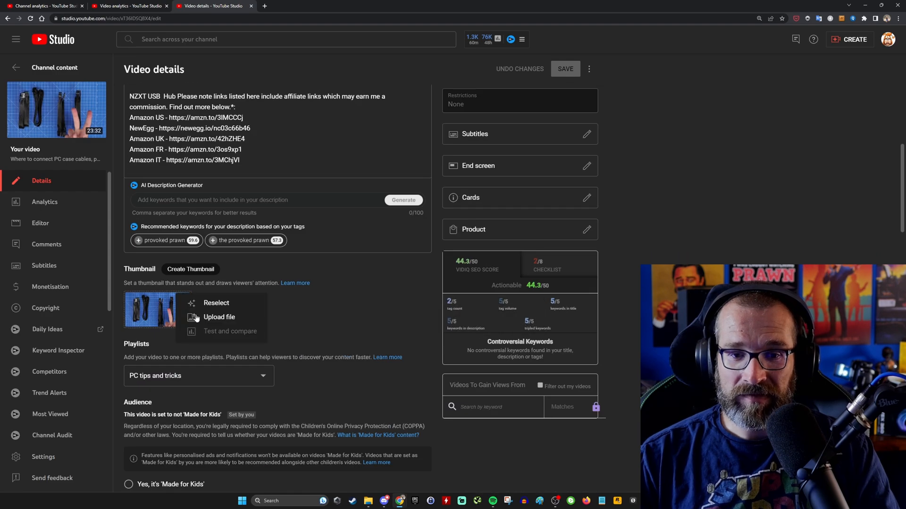
- Upload the purple 'where connect' thumbnail image file from disk
click(219, 316)
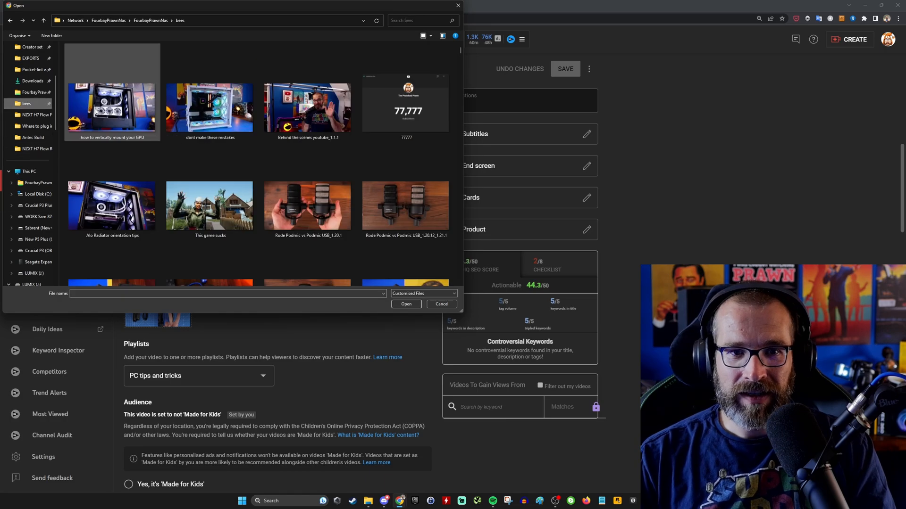
click(225, 293)
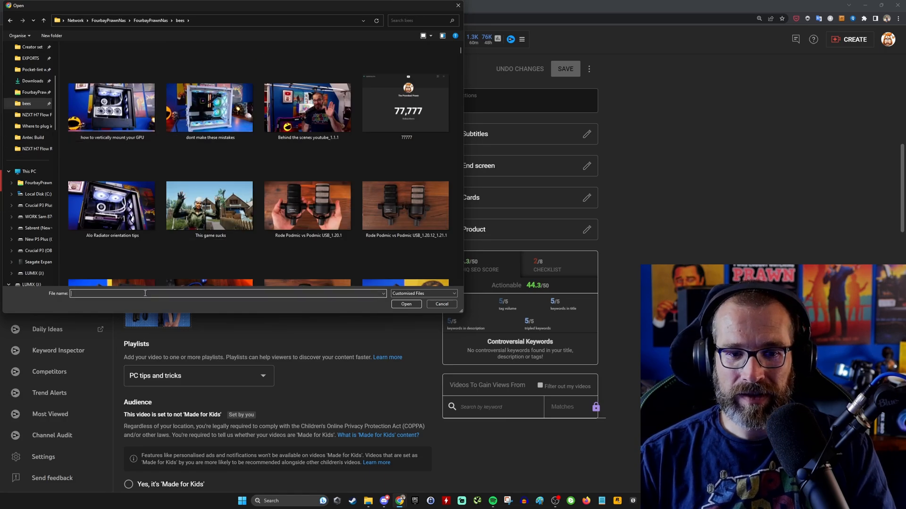
text(connect)
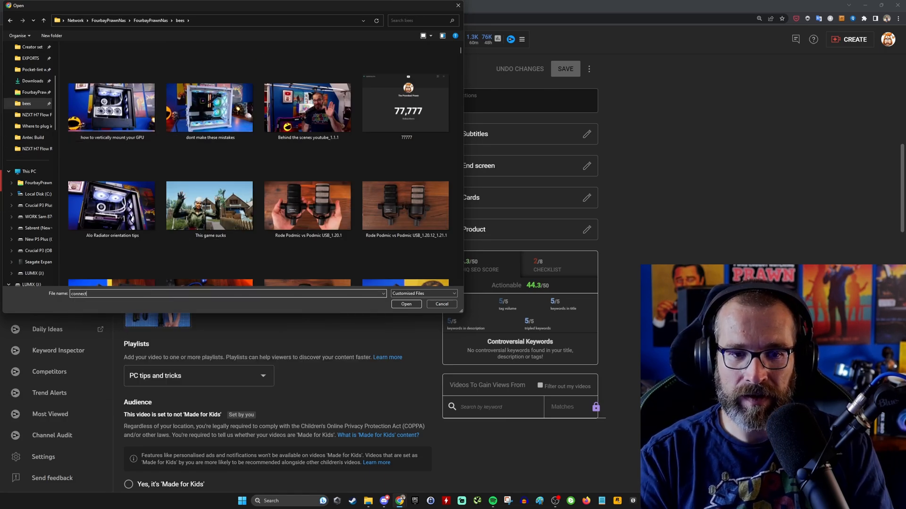
text(where)
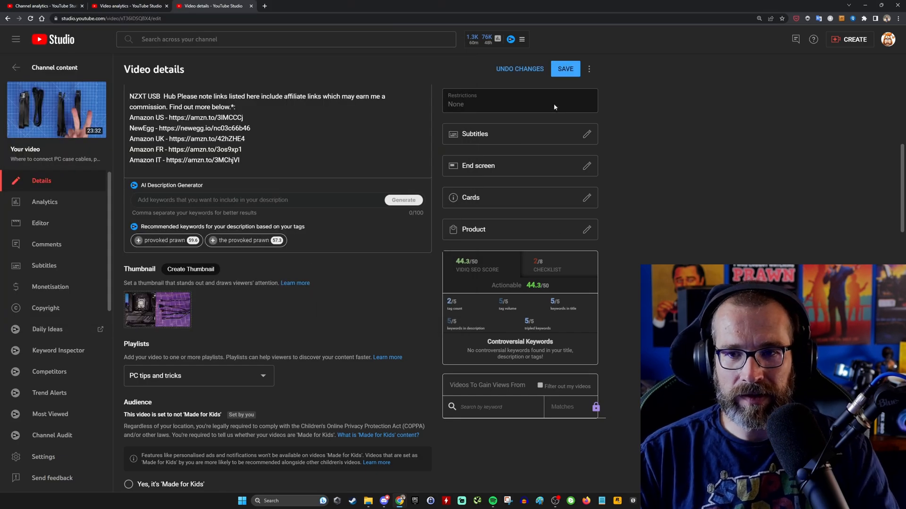
- Save the video details and check the new thumbnail in channel analytics top content
click(564, 69)
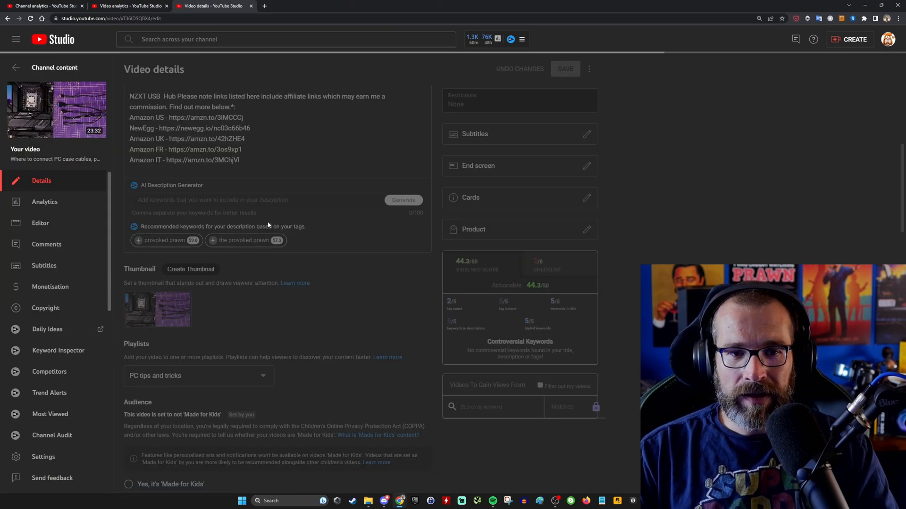
click(564, 69)
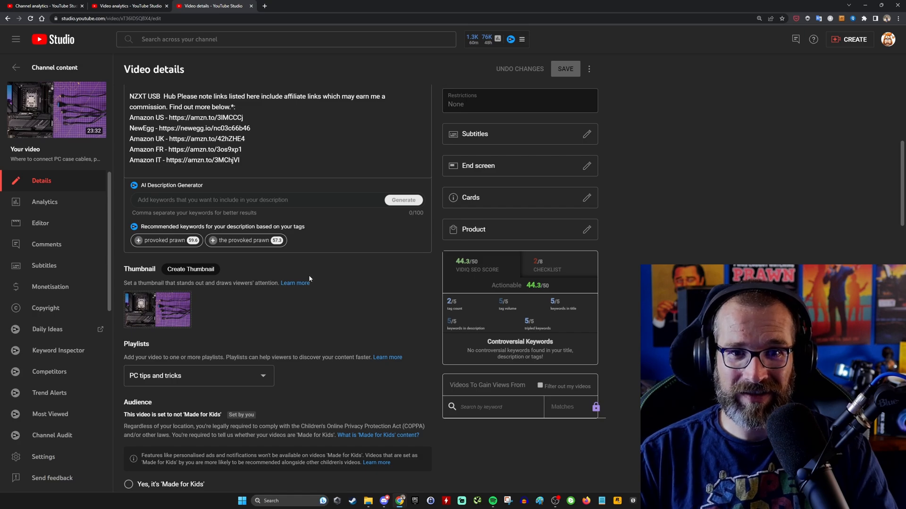
scroll(down, 3)
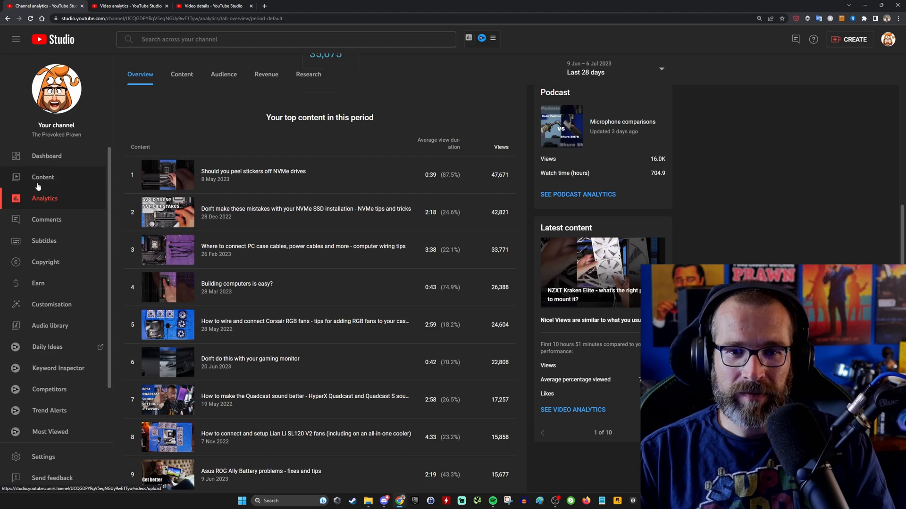
- Check the PC tips and tricks playlist lists the 23-minute cables video
click(42, 176)
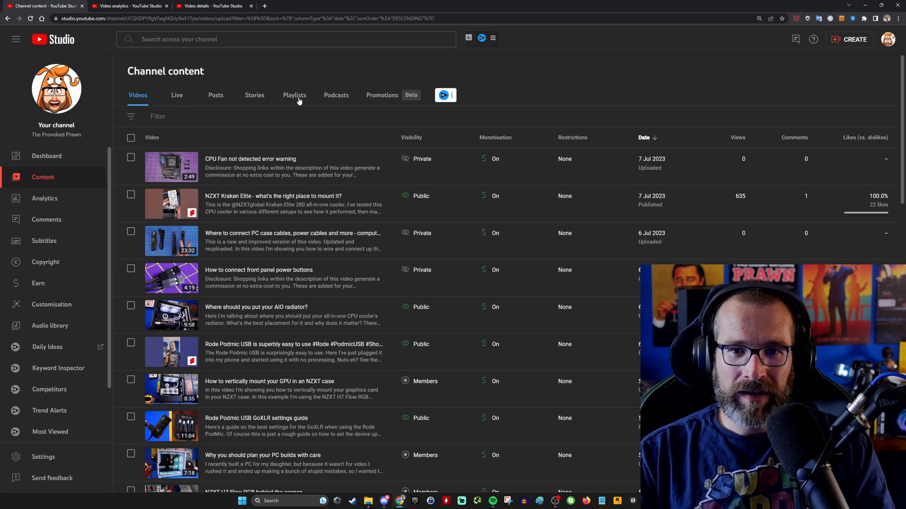
click(295, 96)
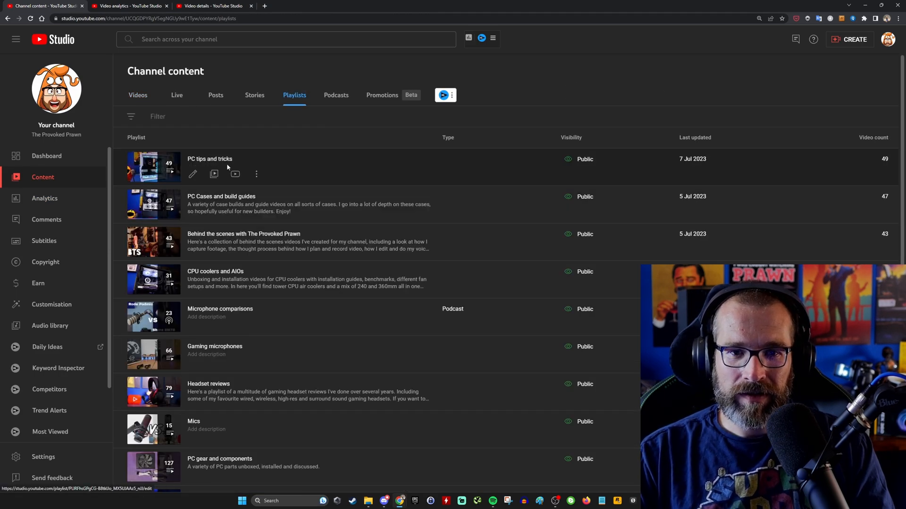
click(209, 159)
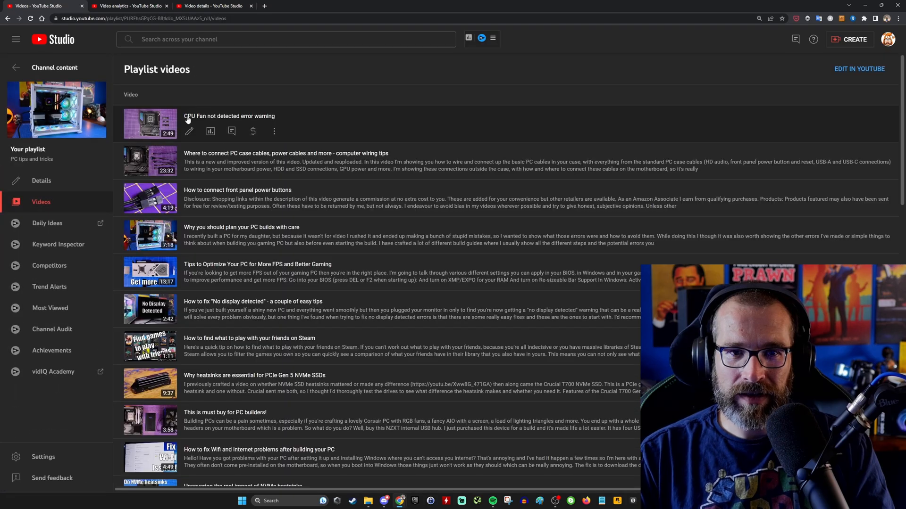
scroll(down, 3)
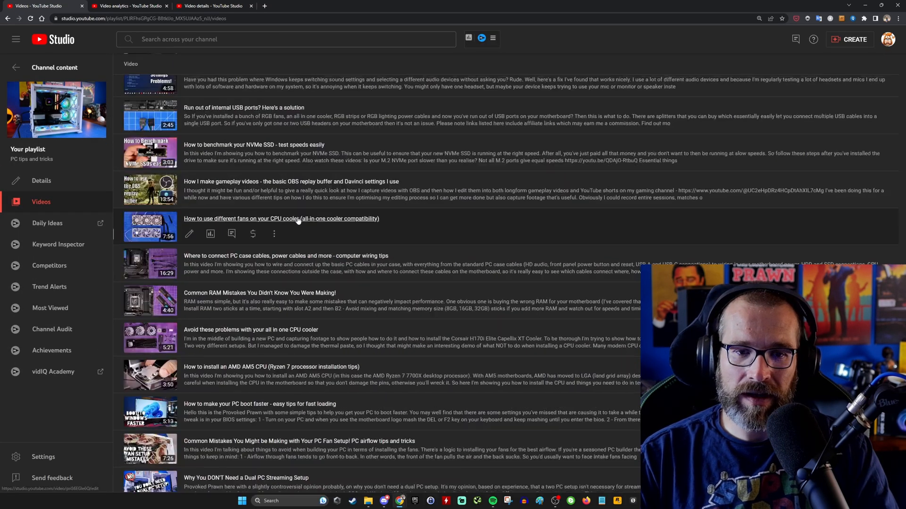
scroll(down, 3)
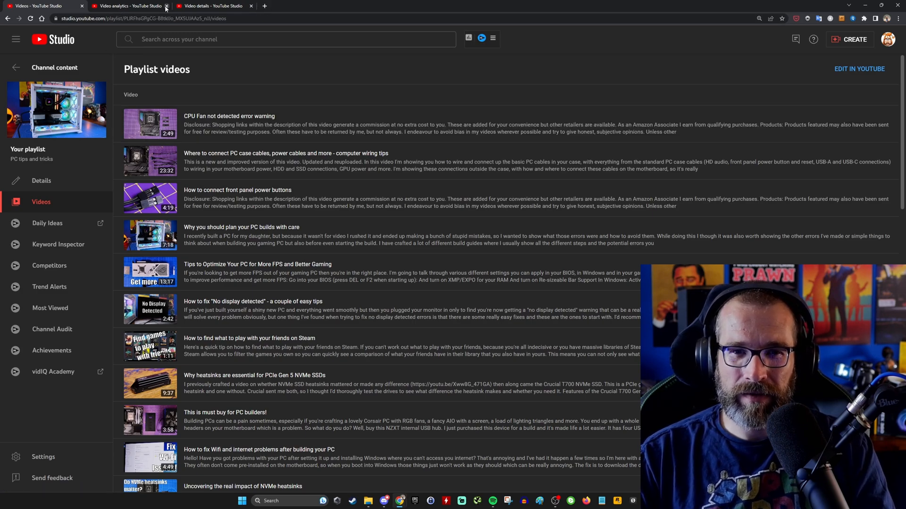
mouse_move(128, 6)
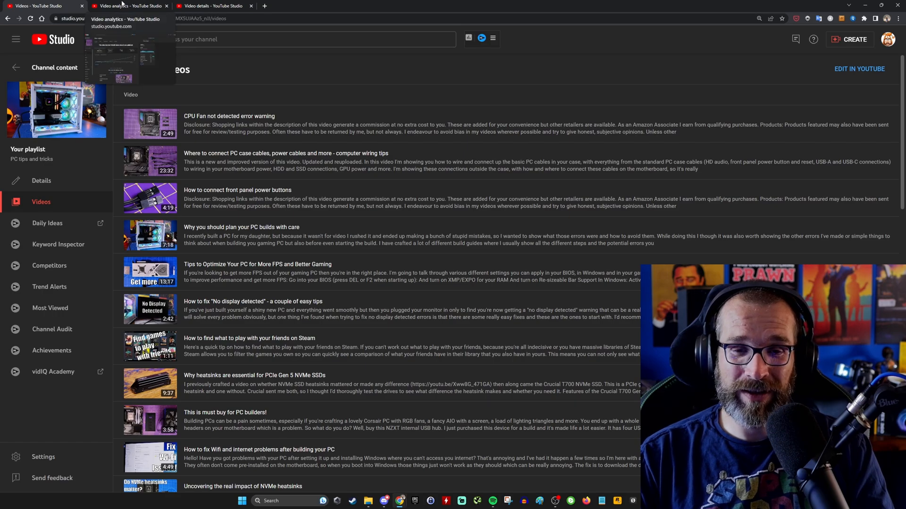
- Return to the cables video's details page via the analytics tab
click(130, 6)
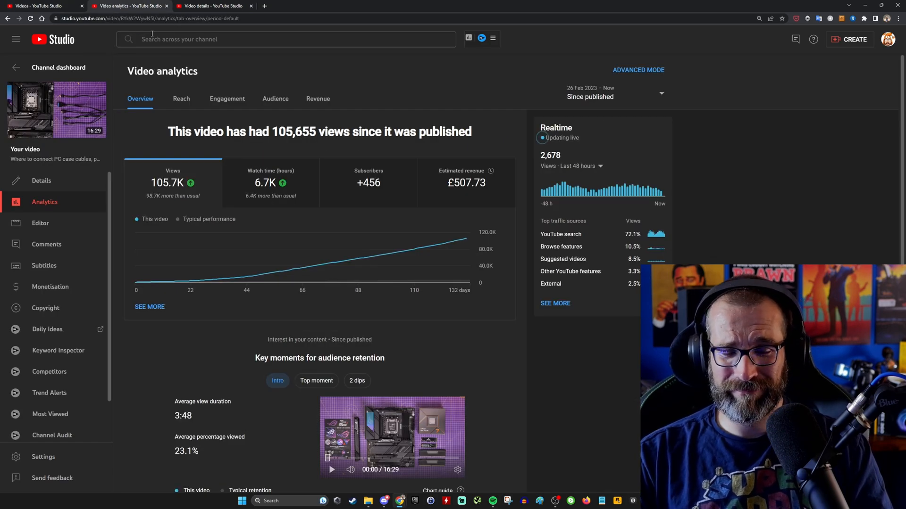
click(214, 6)
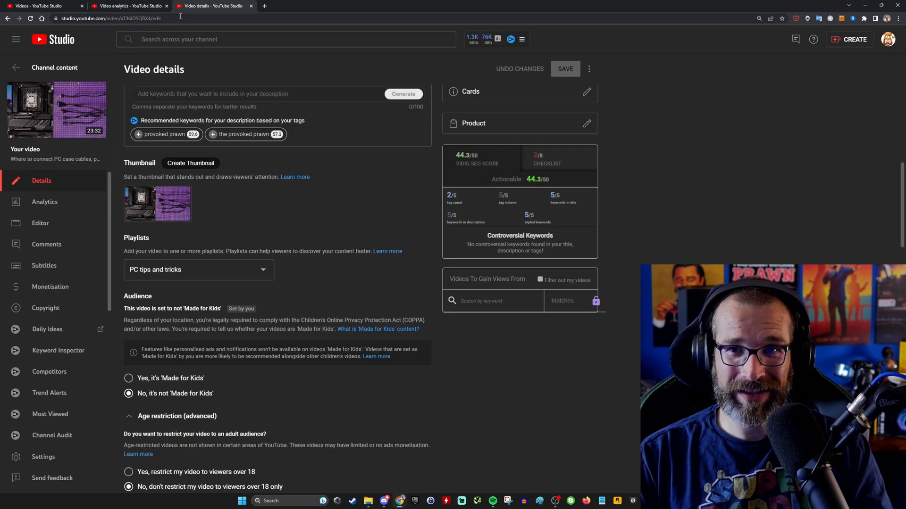